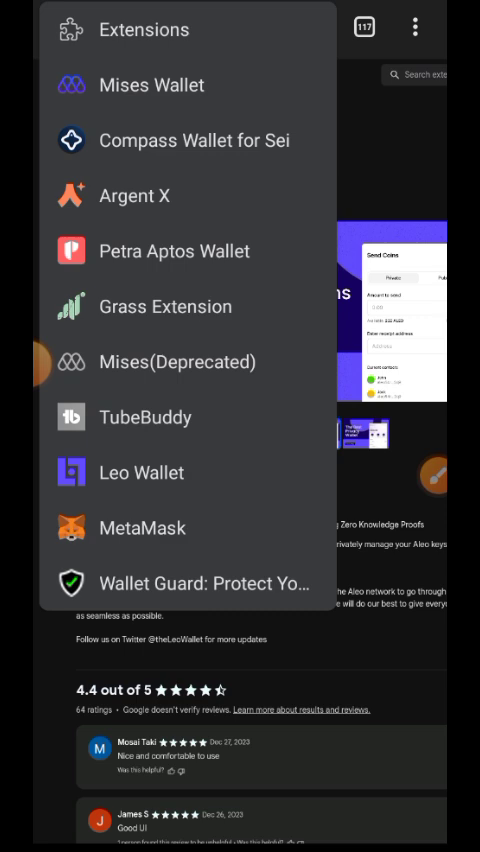
# Step: Unlock the Leo Wallet extension with the account password
pyautogui.click(140, 472)
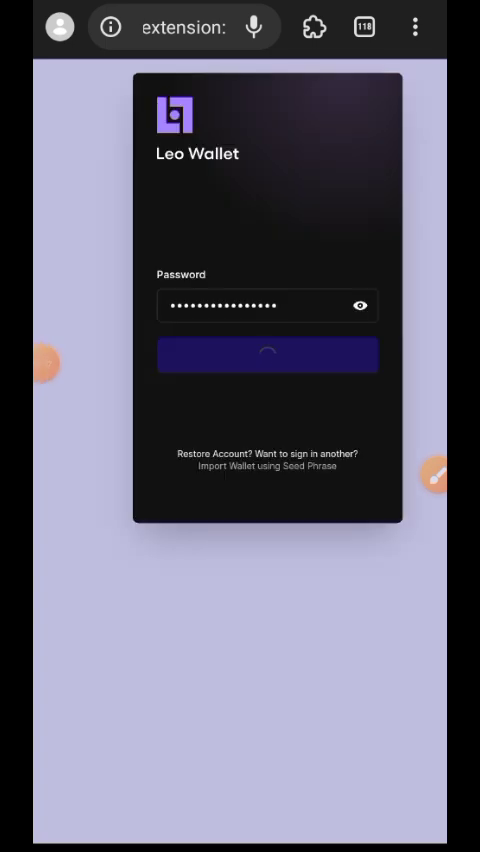
pyautogui.click(268, 354)
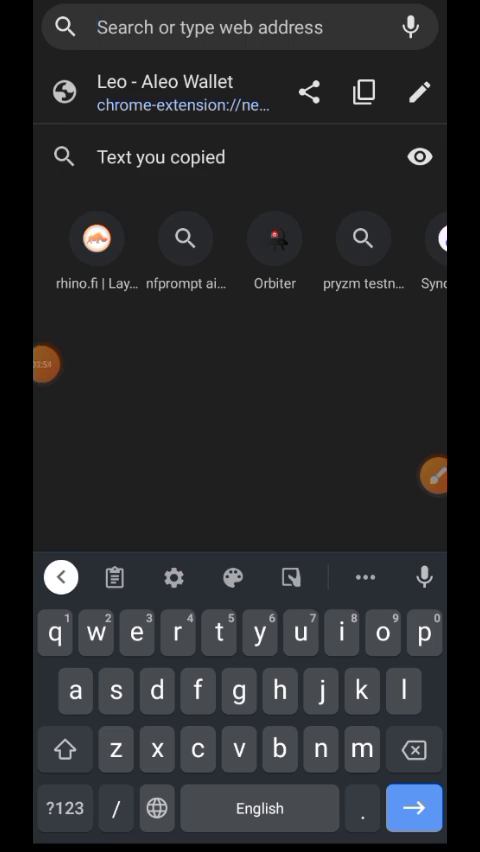
# Step: Load aleo.tools/develop with its Execute and Deploy Program forms
pyautogui.write('aleo.tools/develop')
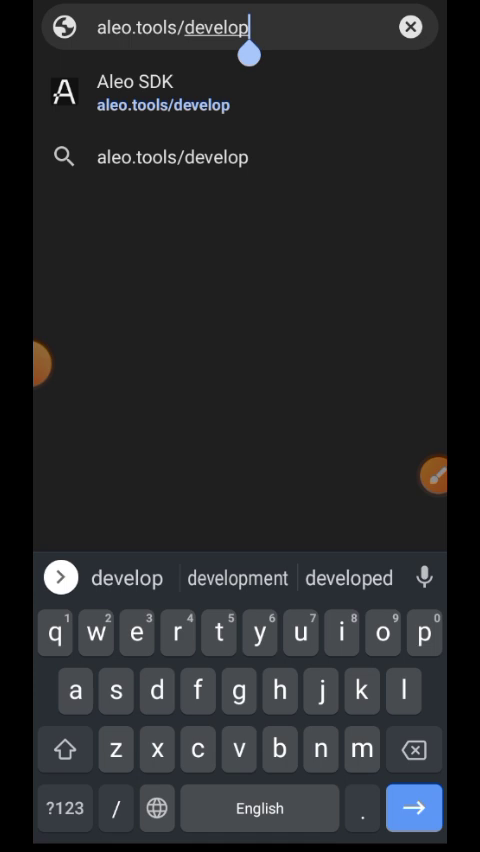
pyautogui.press('Enter')
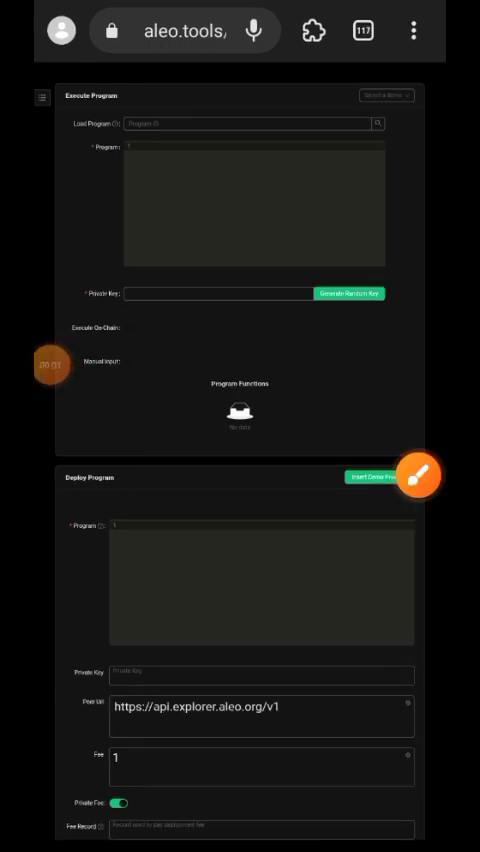
# Step: Paste the deploy.aleo hello program, adding two u32 inputs, into the Program box
pyautogui.click(424, 472)
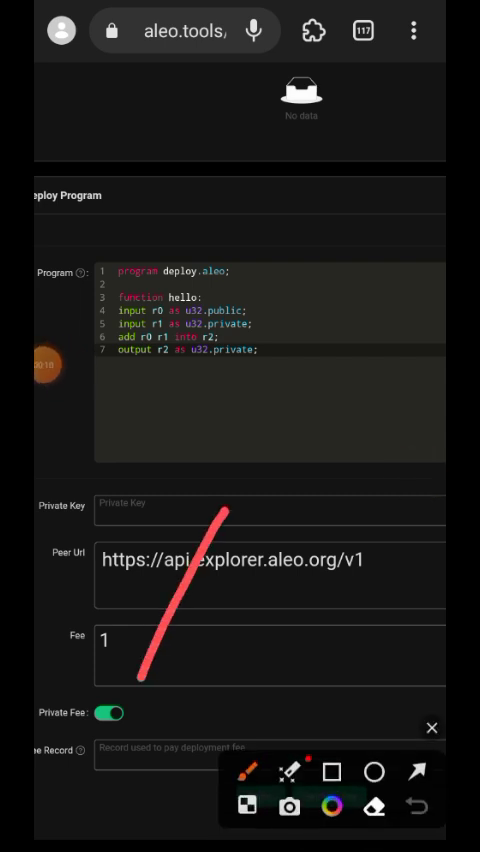
pyautogui.moveTo(140, 680); pyautogui.dragTo(230, 510)
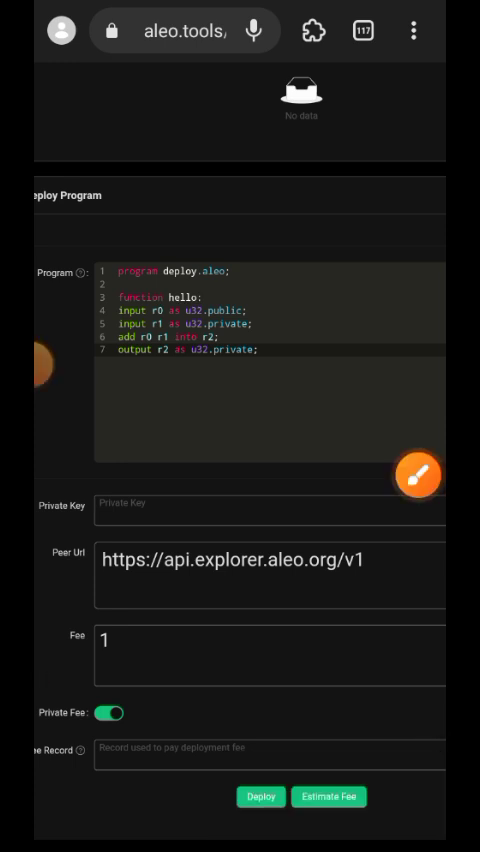
# Step: Disable Private Fee, estimate the fee as 10000.802, and deploy the hello program
pyautogui.click(416, 472)
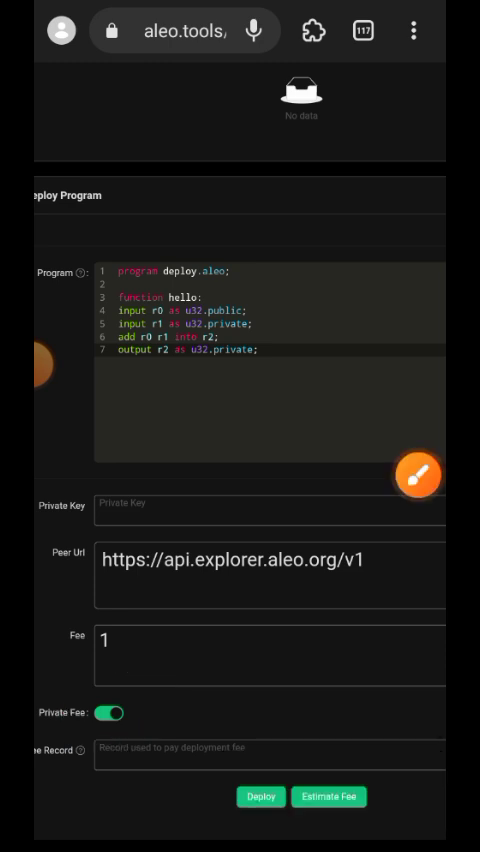
pyautogui.click(110, 712)
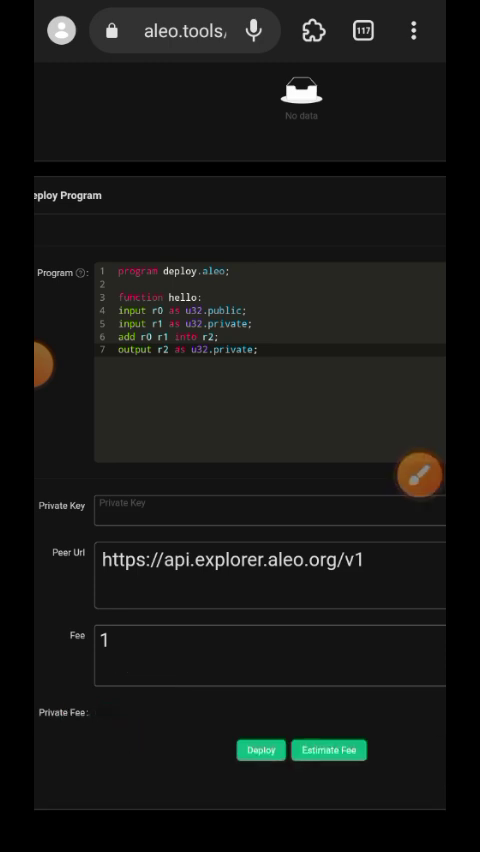
pyautogui.click(416, 470)
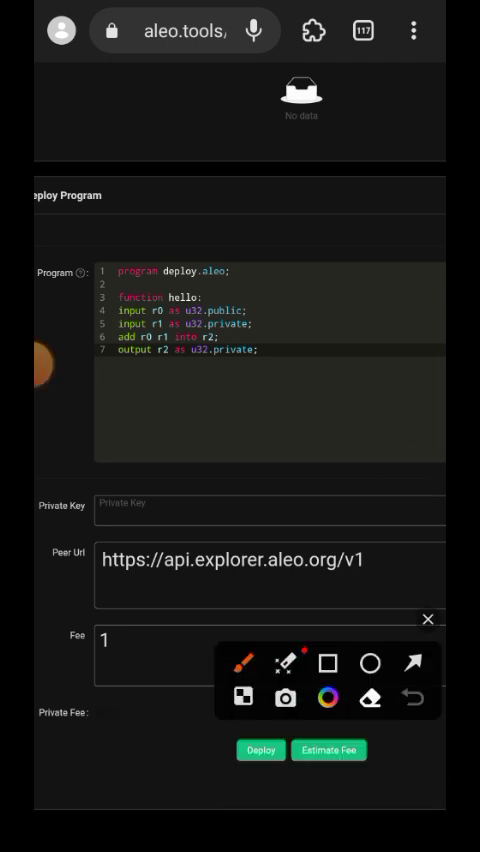
pyautogui.moveTo(390, 600); pyautogui.dragTo(330, 720)
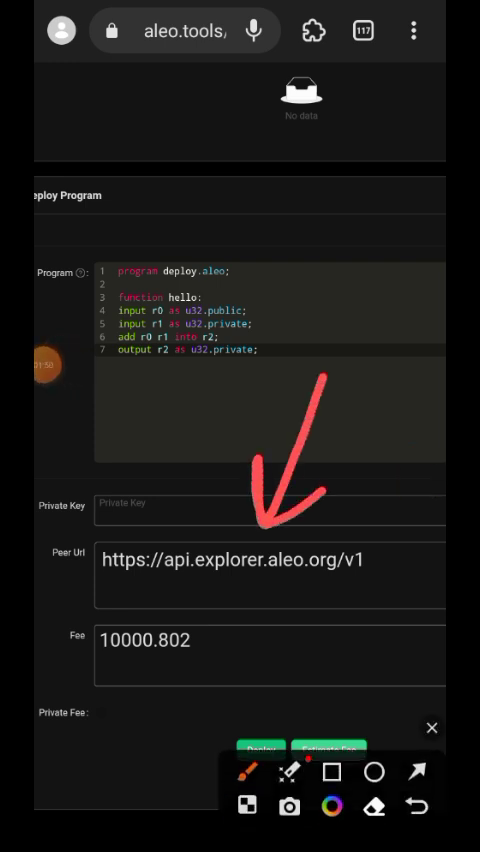
pyautogui.click(418, 808)
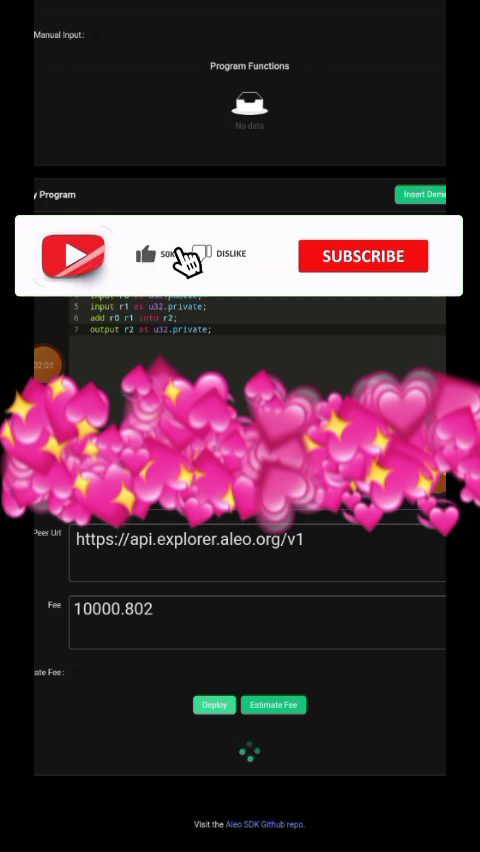
pyautogui.click(362, 256)
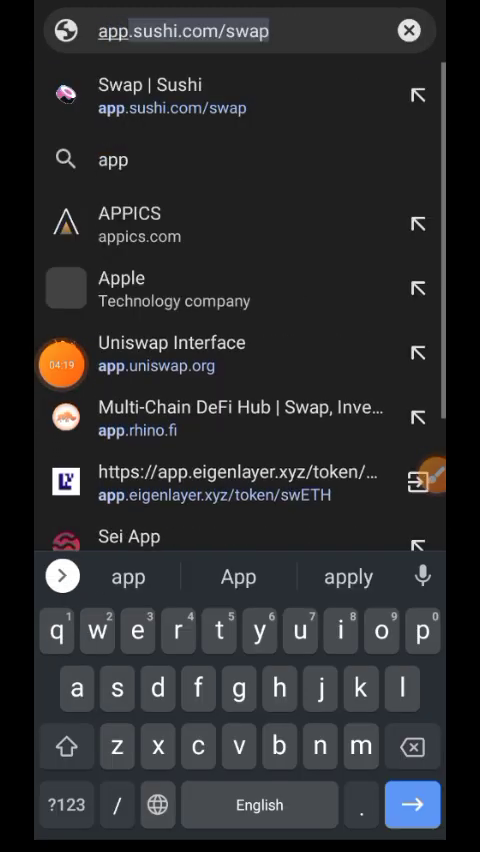
# Step: Enter app.aleoswap.org/swap in the address bar
pyautogui.write('app.al')
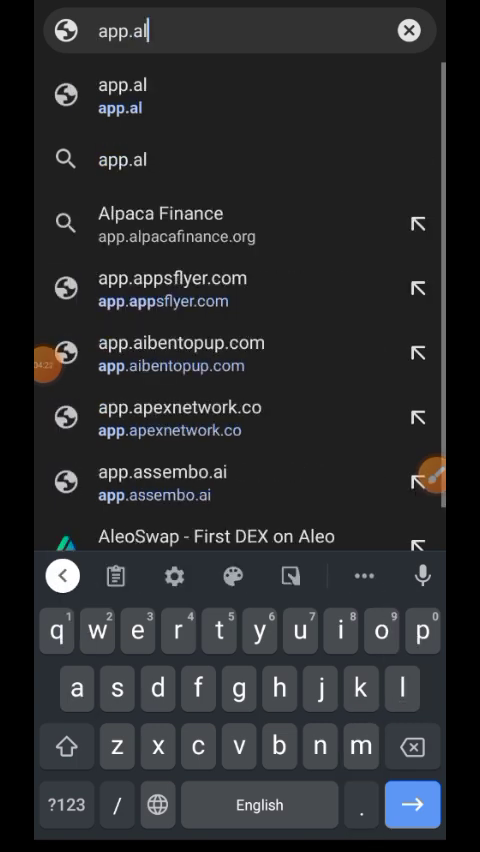
pyautogui.write('eoswa')
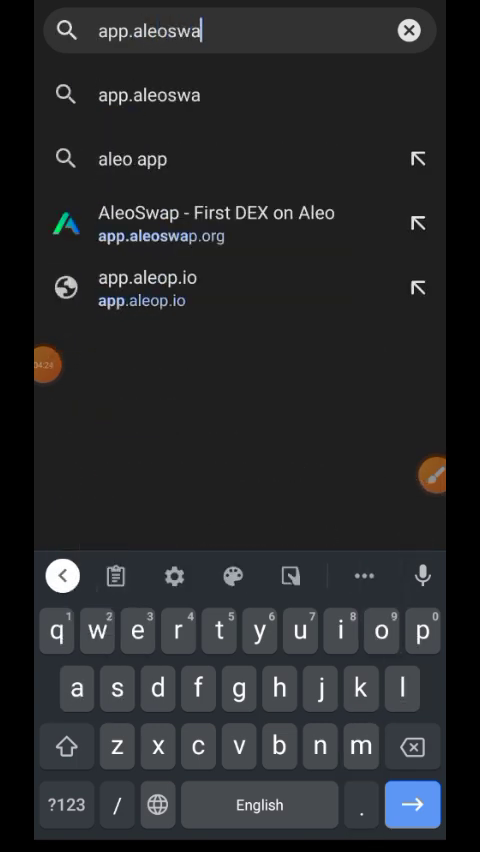
pyautogui.write('p')
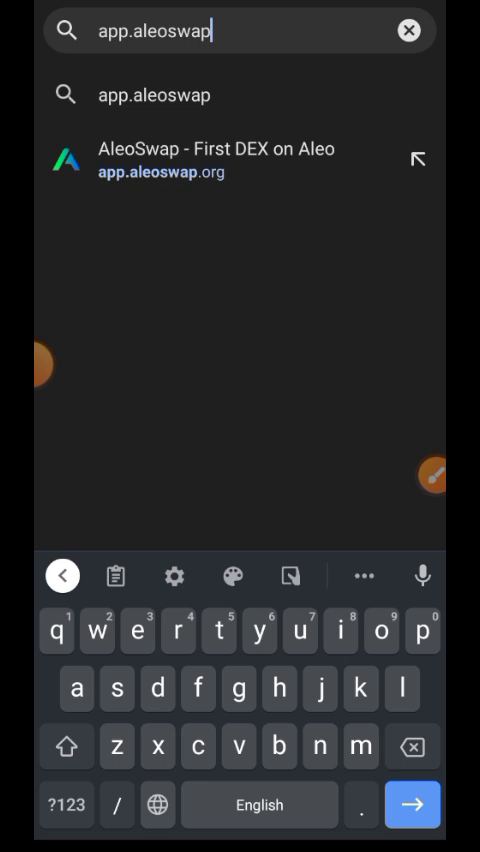
pyautogui.write('.org')
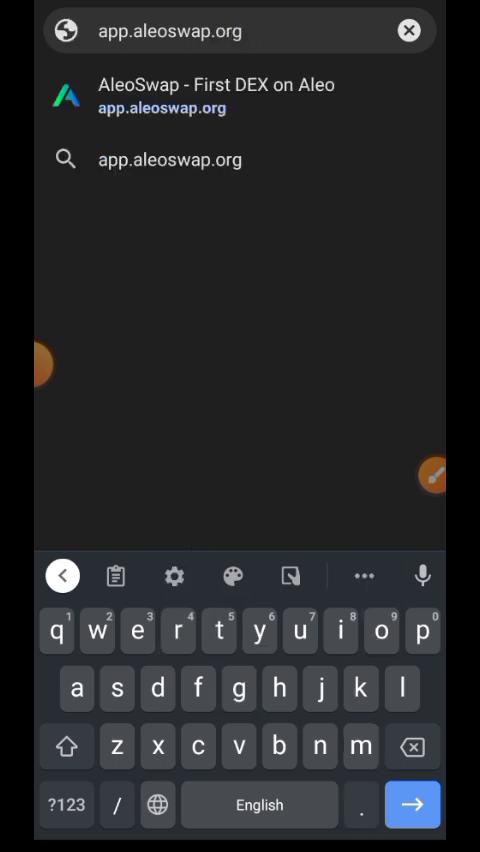
pyautogui.write('/swap')
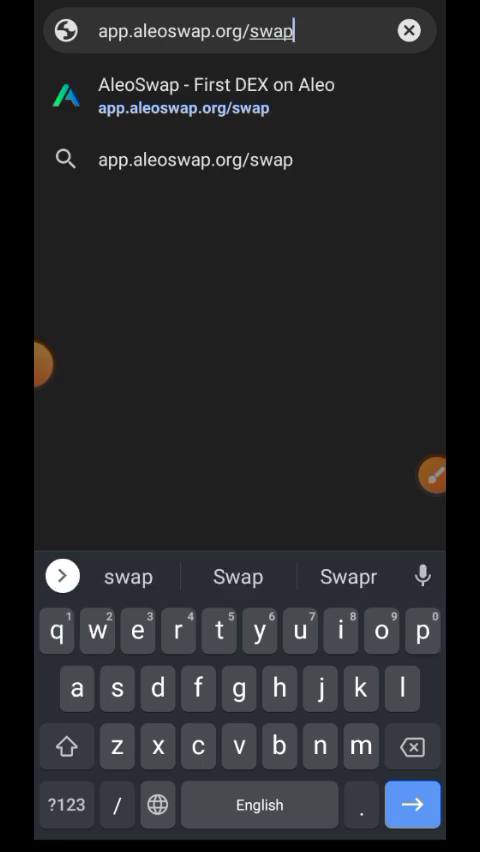